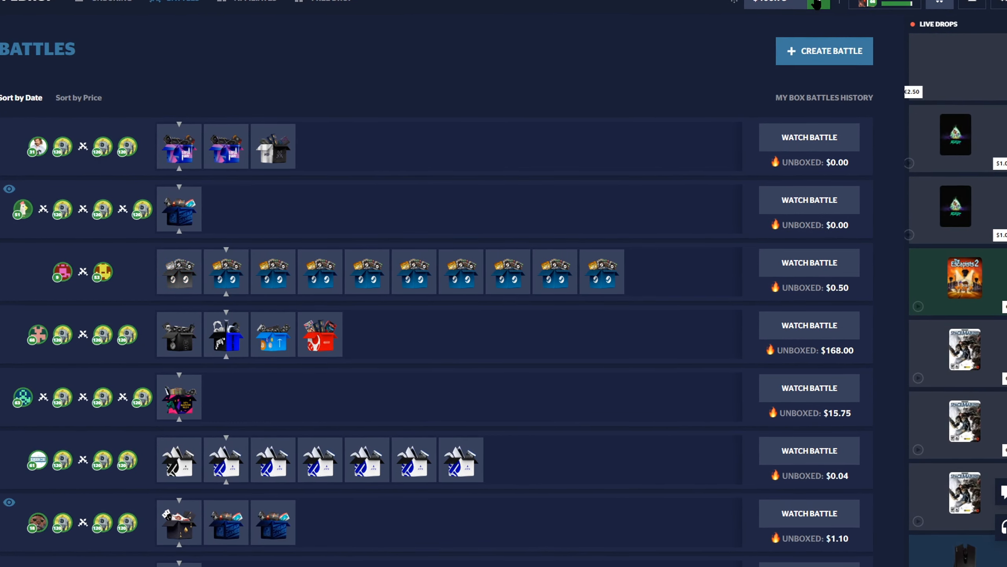
Step: Bring up the Deposit with Cards (New) dialog from the green plus beside the balance
left_click(799, 16)
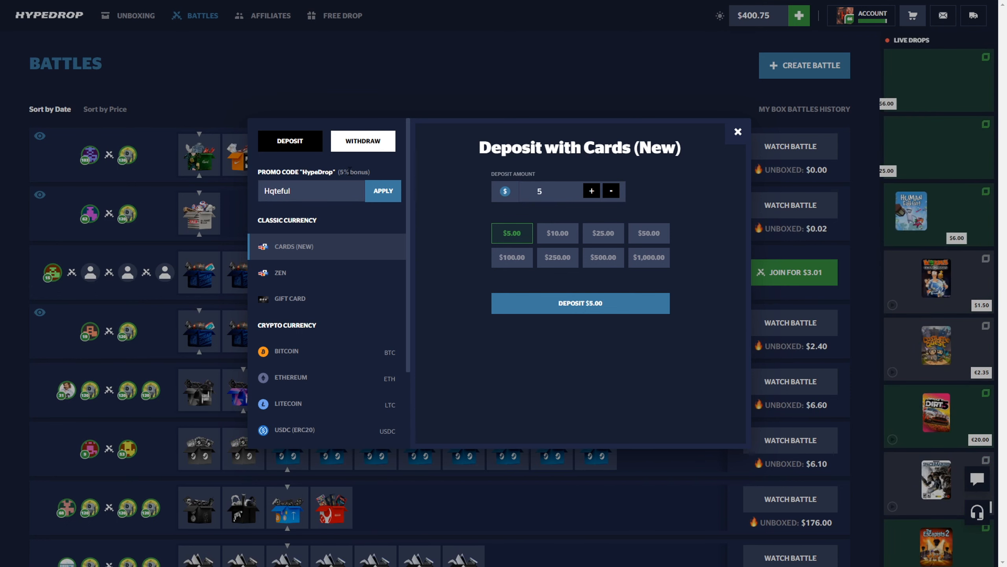
Step: Dismiss the deposit dialog and start a new box battle with 50-50, Console 50-50 and Got Em
left_click(737, 132)
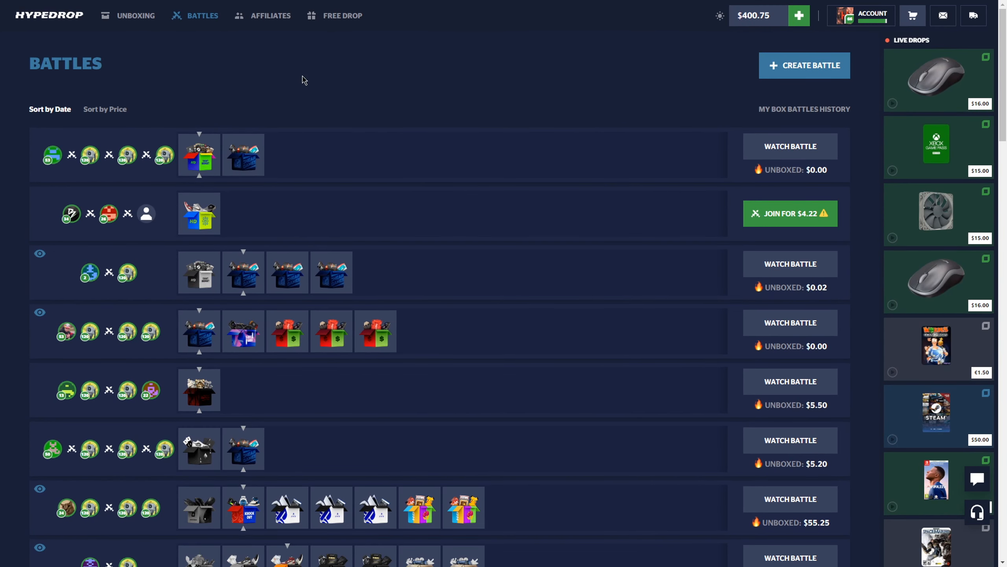
left_click(803, 65)
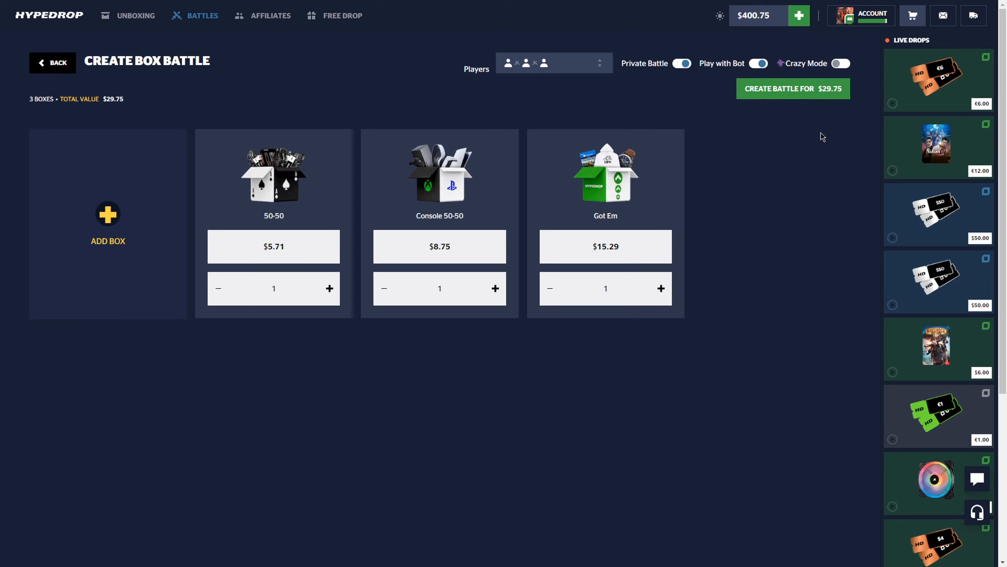
Step: Create the $29.75 three-box bot battle and let it play to a $100.02 win
left_click(792, 89)
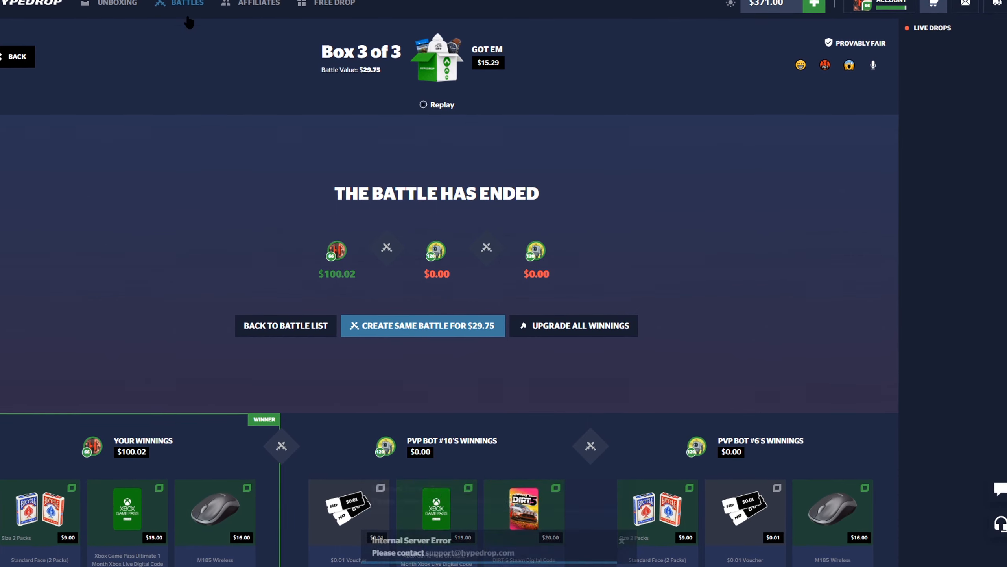
Step: Create a $70.56 2v2 battle with Wardrobe Classics, Control and Sony boxes
left_click(423, 325)
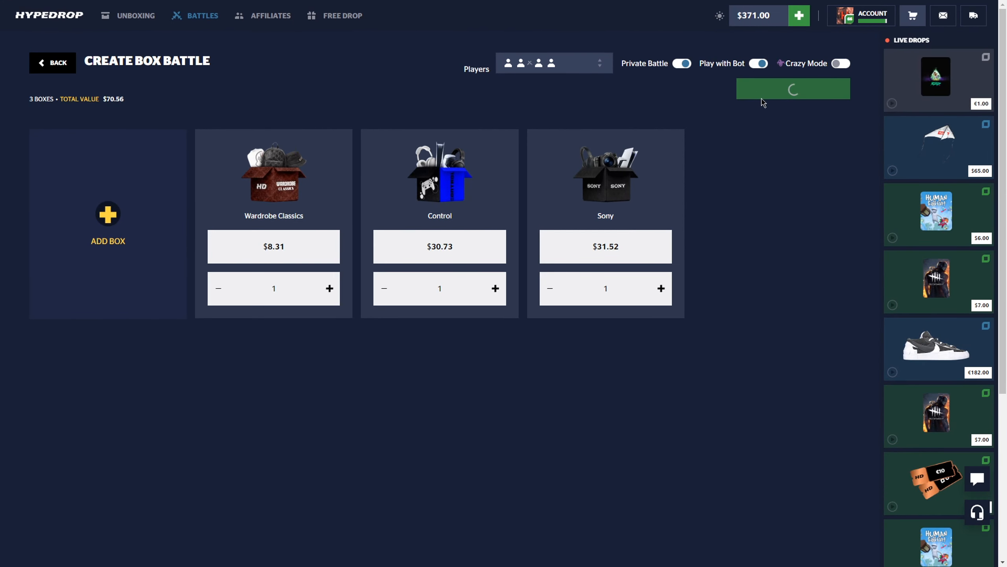
left_click(792, 88)
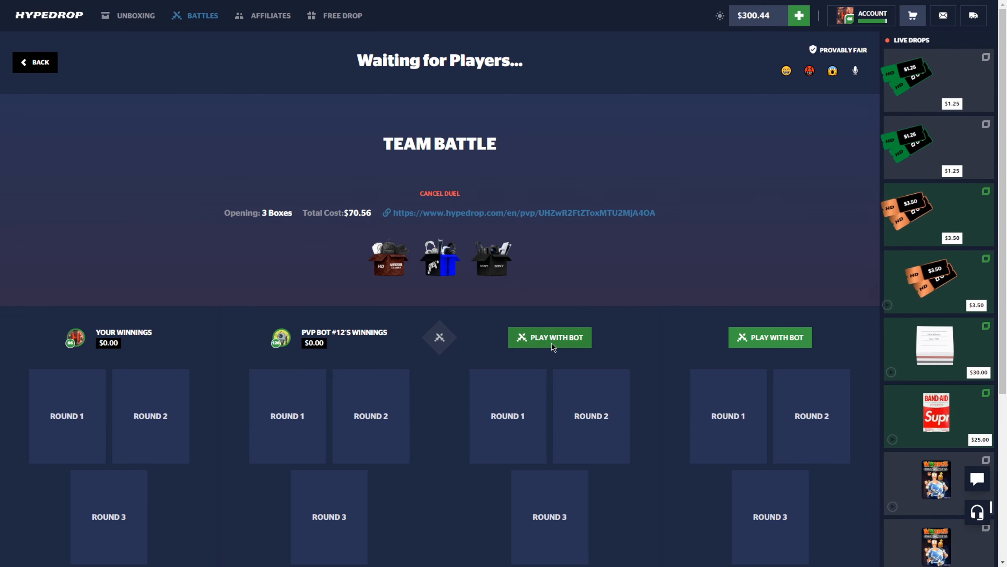
Step: Fill the empty team slot with a bot and let the battle run, ending at a $300.95 balance
left_click(549, 336)
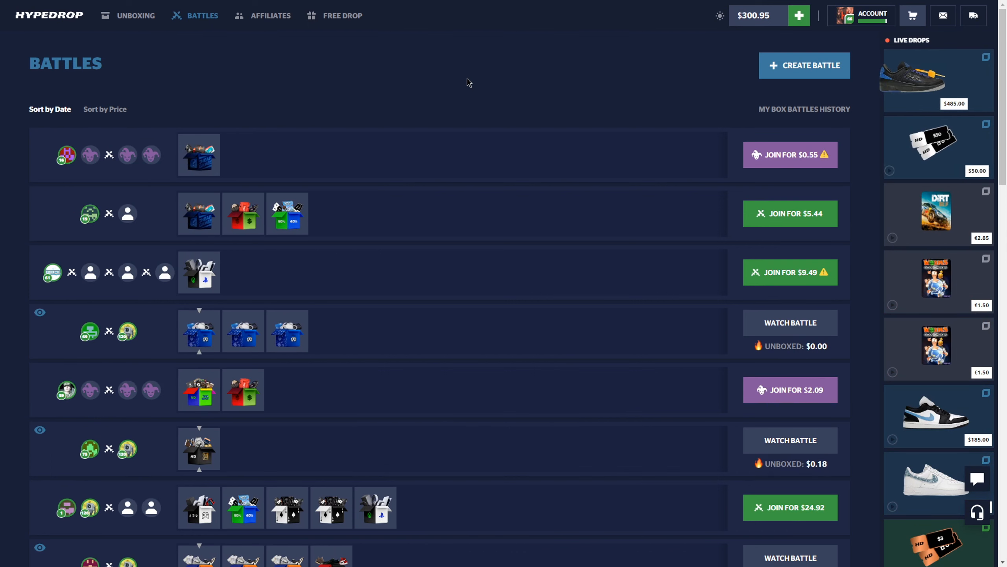
Step: Run the $197.07 two-box bot team battle to the end and leave it for a new one
left_click(804, 64)
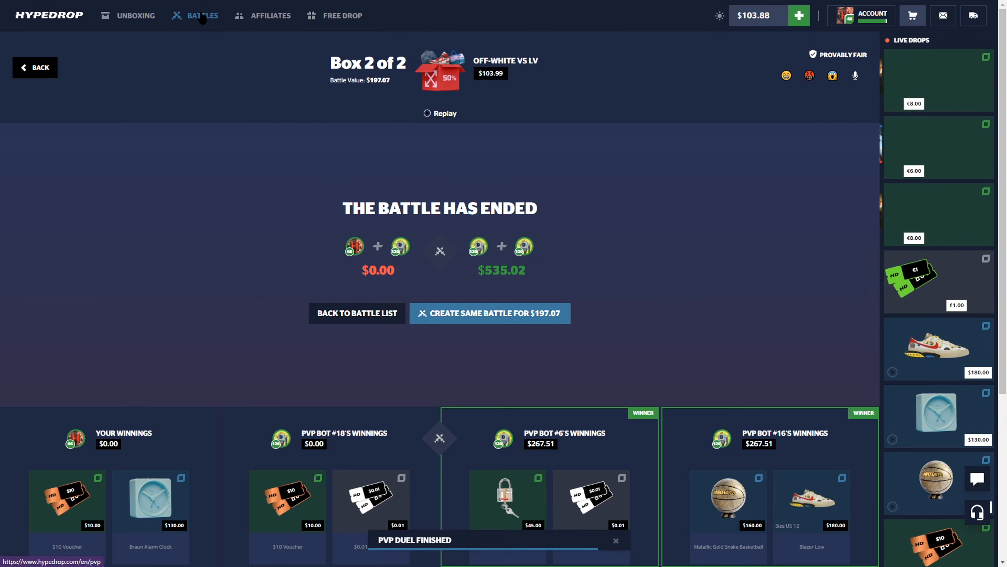
left_click(489, 313)
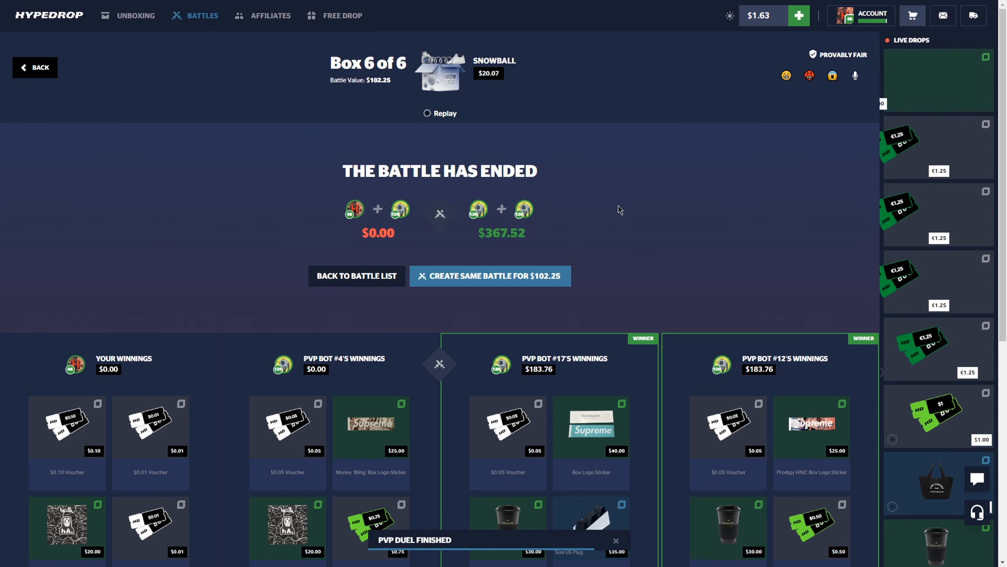
Step: Create the $101.65 2v2 battle with Kanye Farewell, Play Has No Limits, Snowball and Puppeteer
left_click(489, 275)
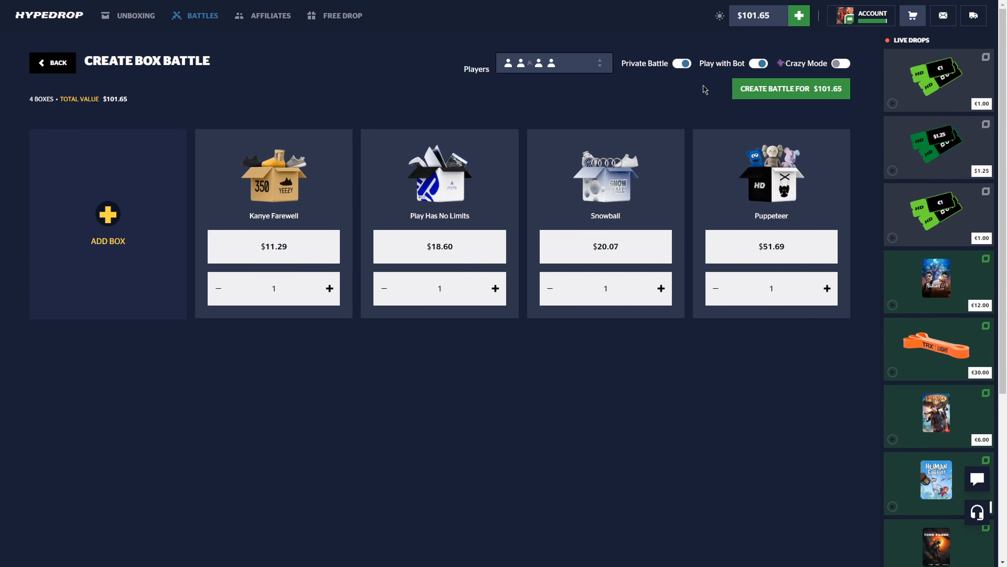
mouse_move(257, 225)
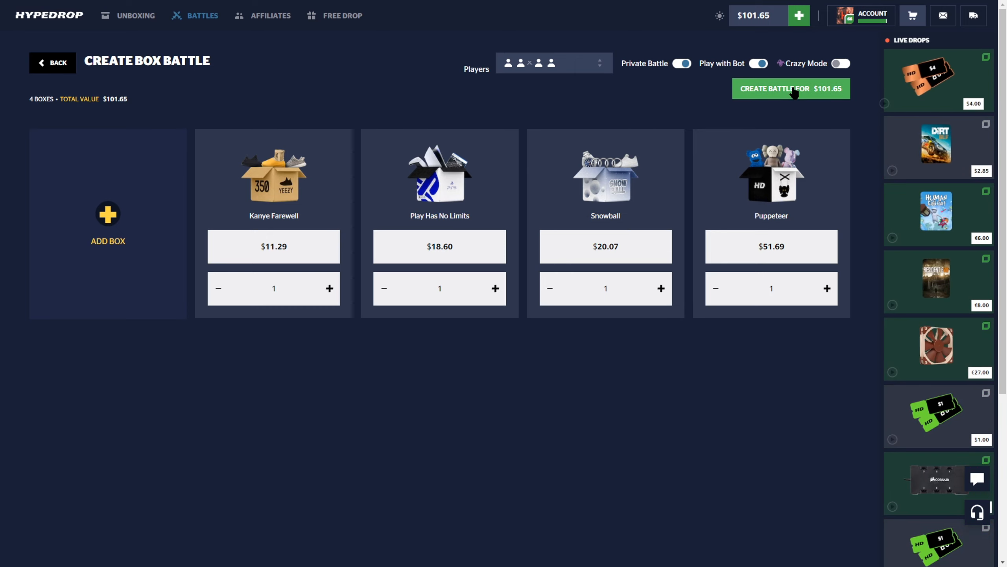
left_click(791, 89)
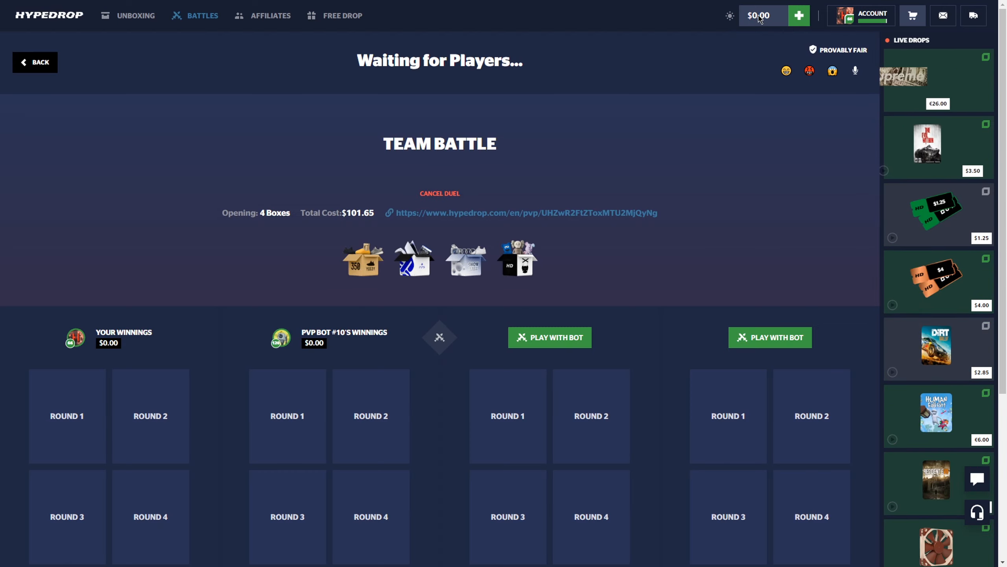